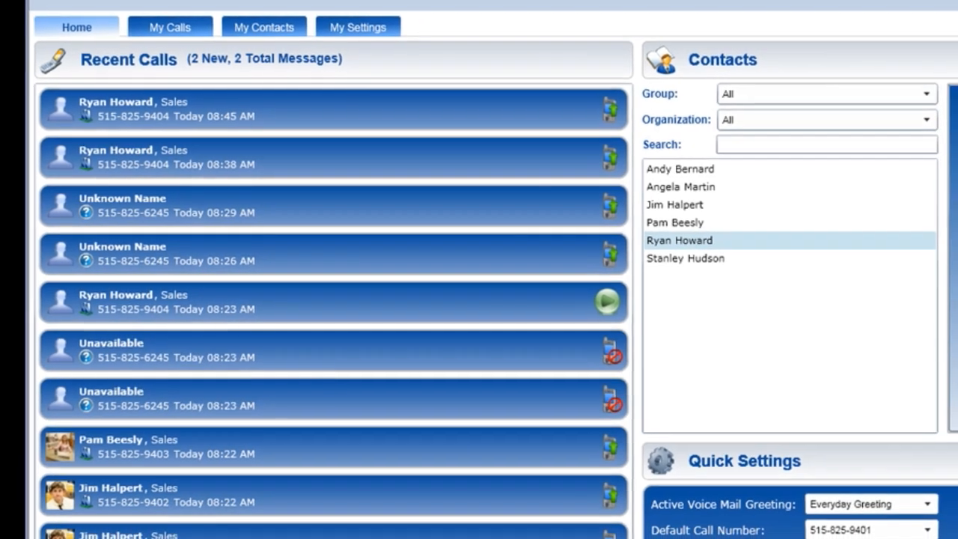
Select entries in the portal's Recent Calls list ahead of playback
click(678, 240)
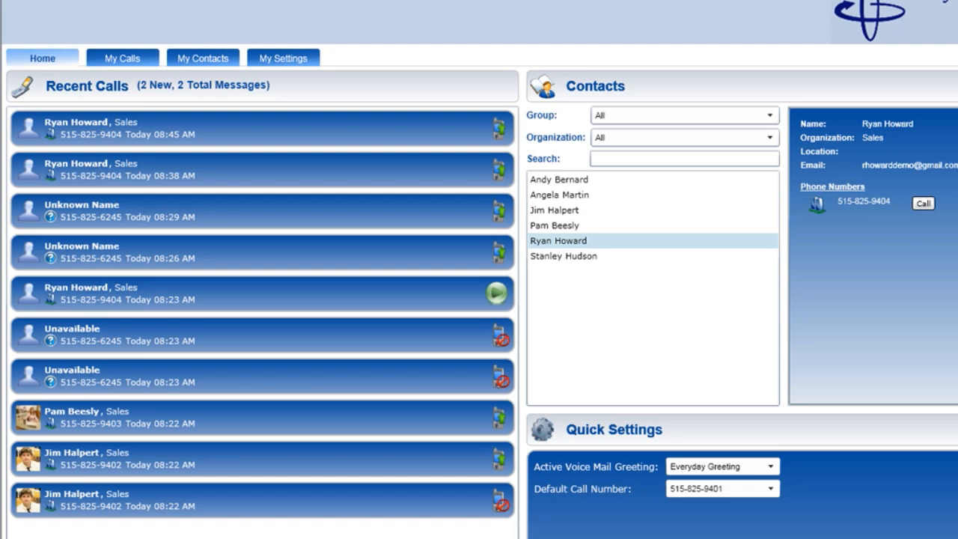
click(262, 293)
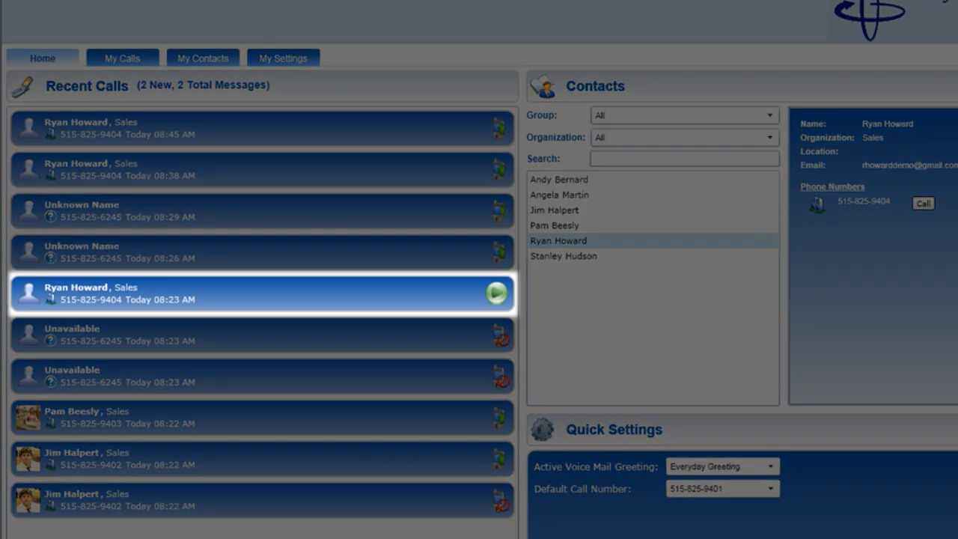
click(262, 211)
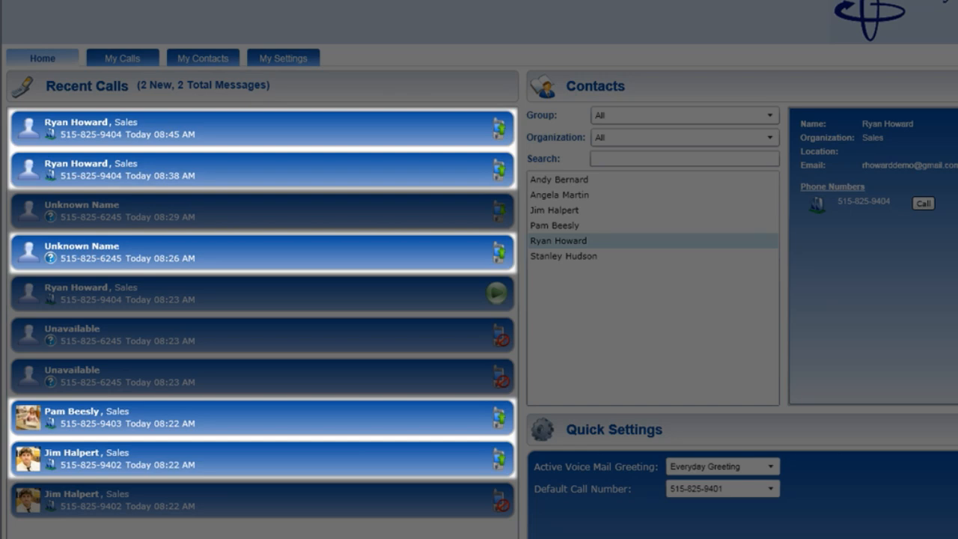
click(261, 292)
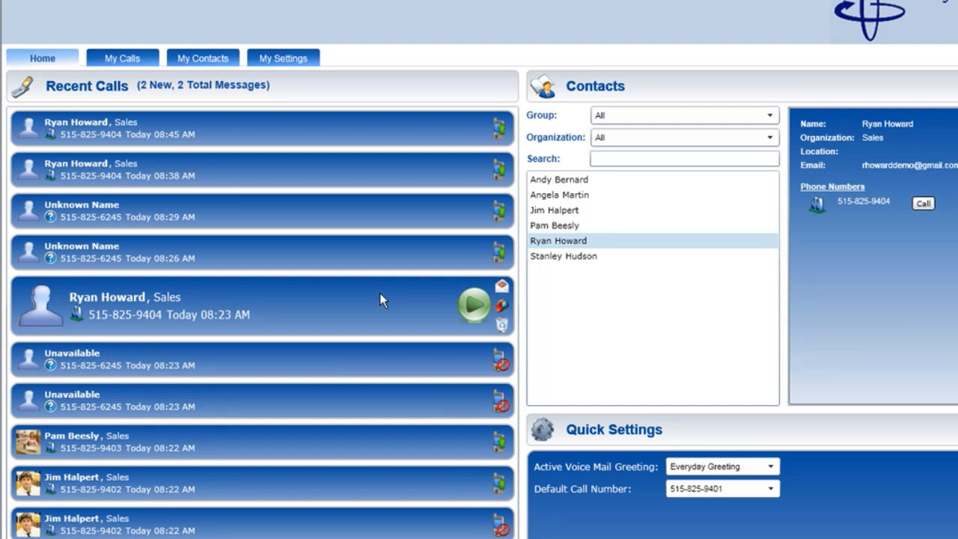
mouse_move(469, 303)
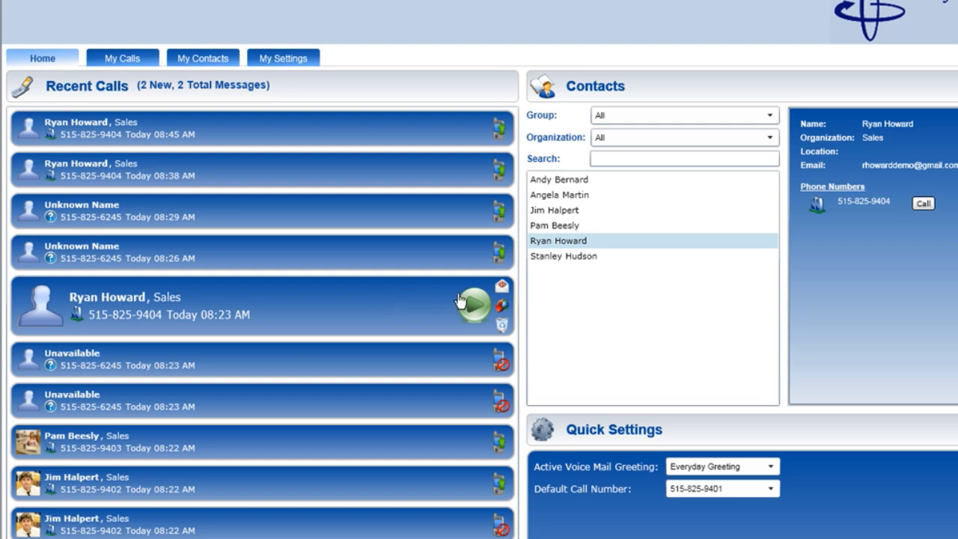
mouse_move(473, 299)
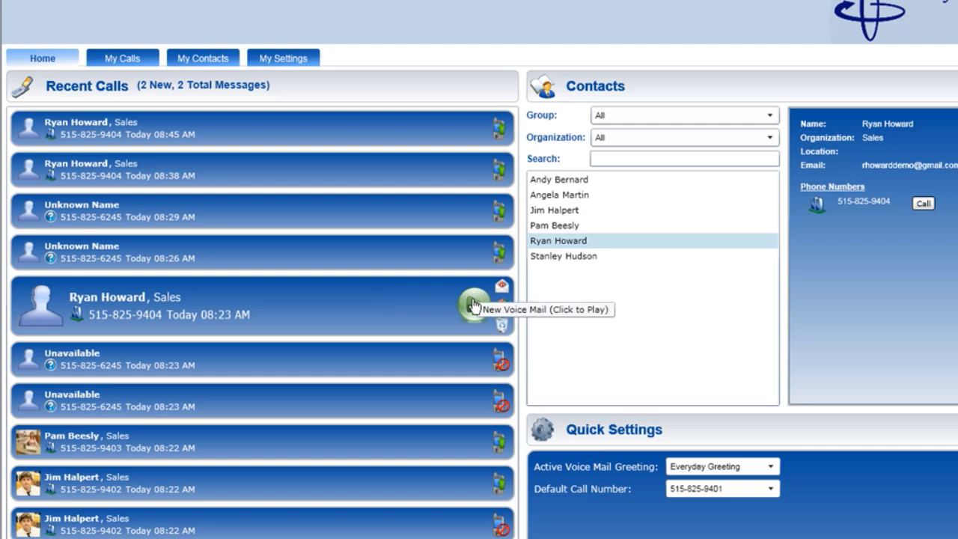
click(472, 306)
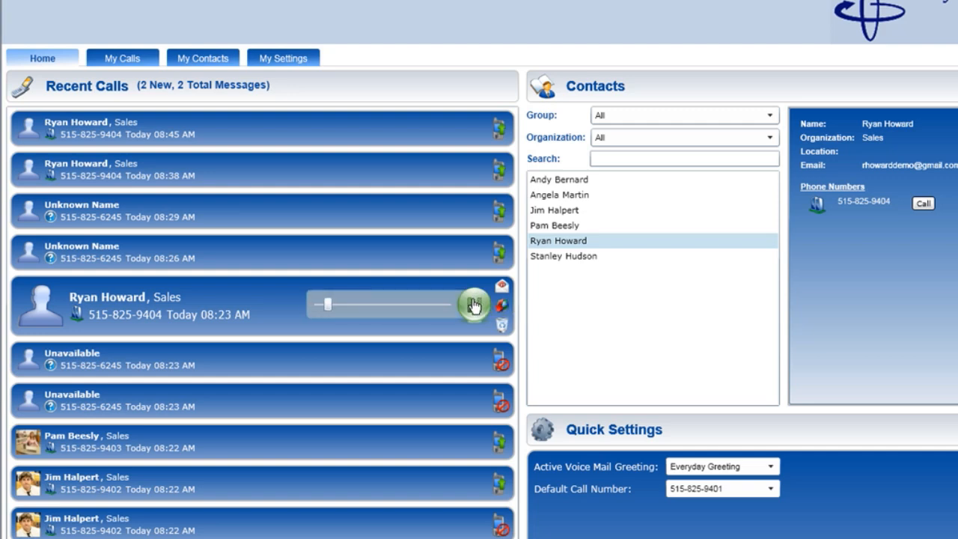
drag(325, 304, 357, 304)
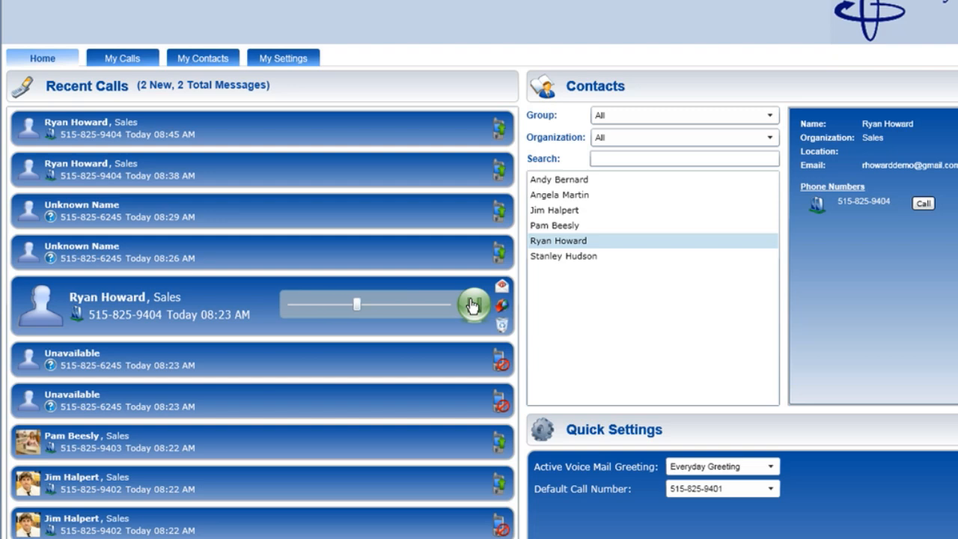
drag(357, 304, 424, 303)
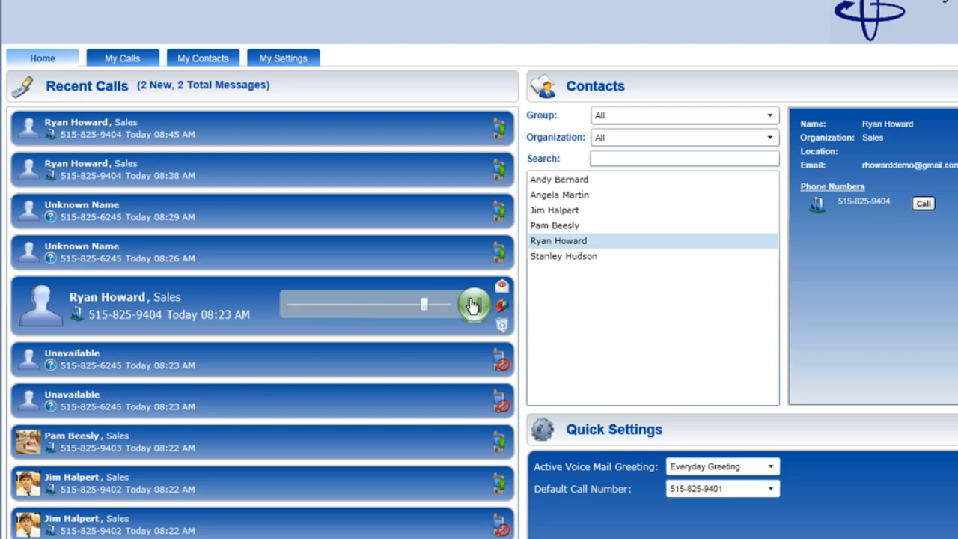
click(473, 304)
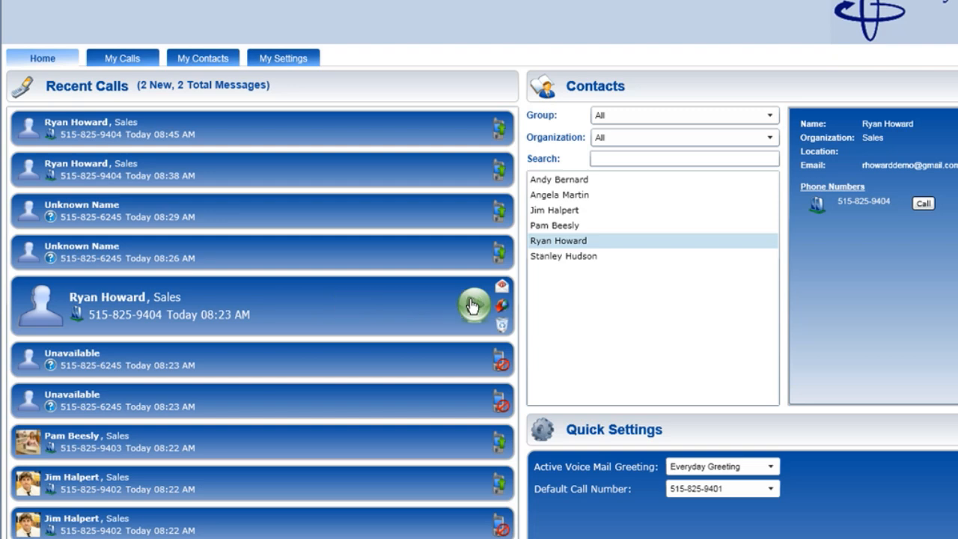
mouse_move(424, 304)
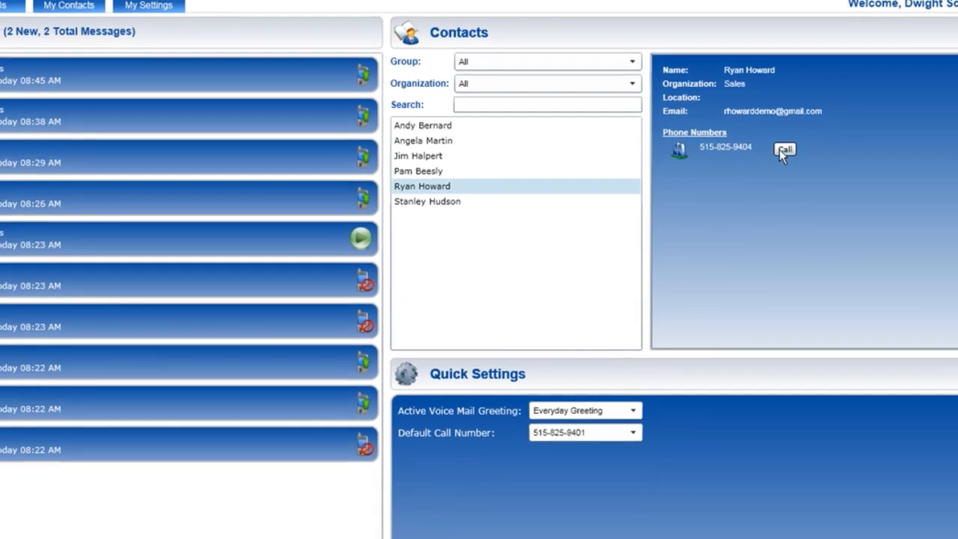
click(784, 149)
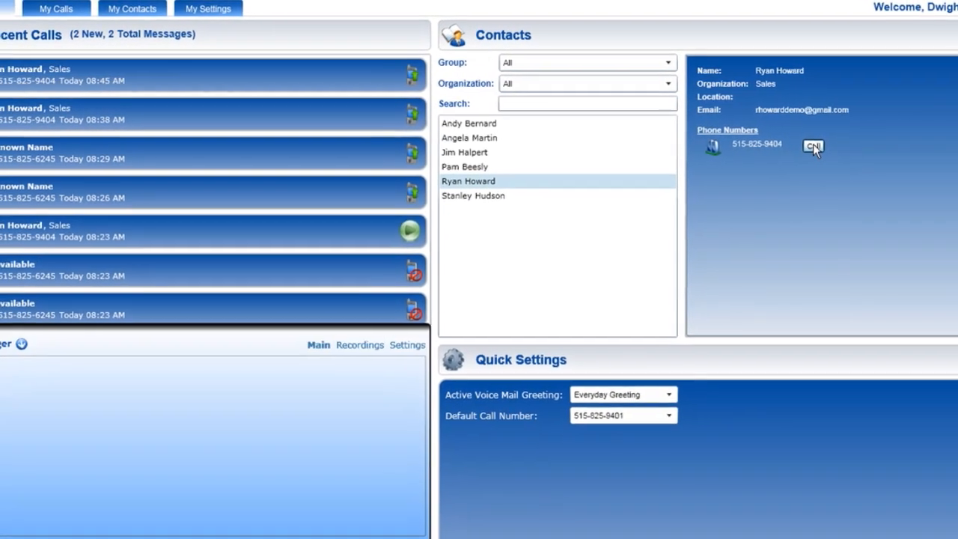
click(813, 145)
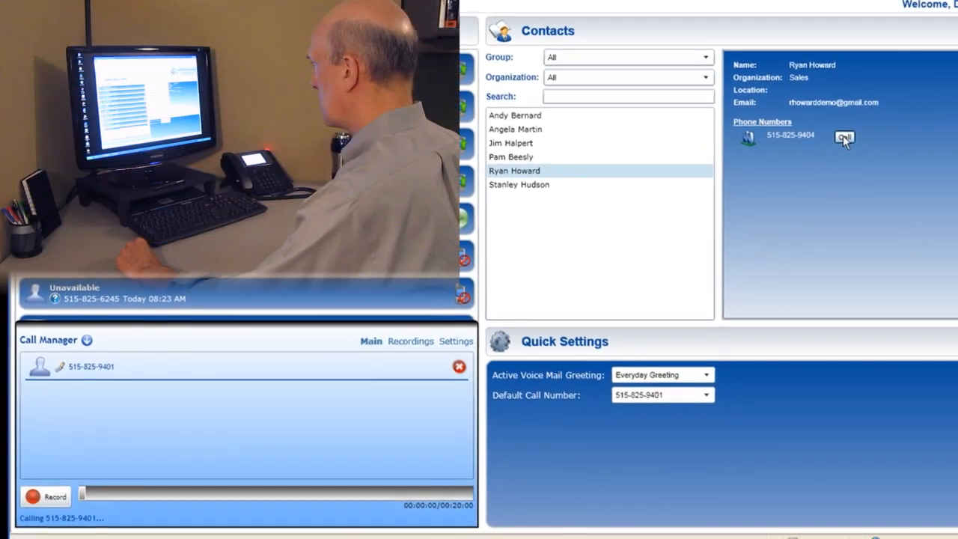
click(843, 137)
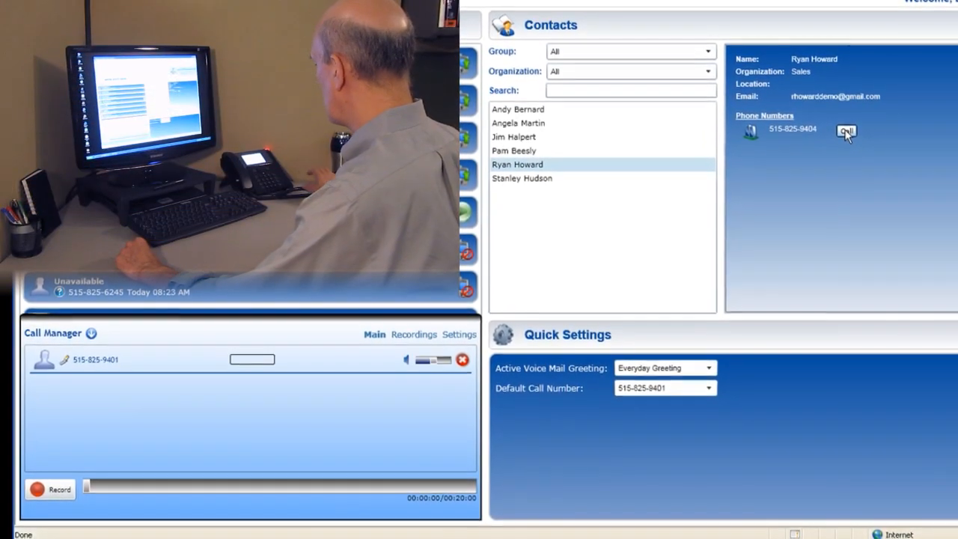
click(846, 132)
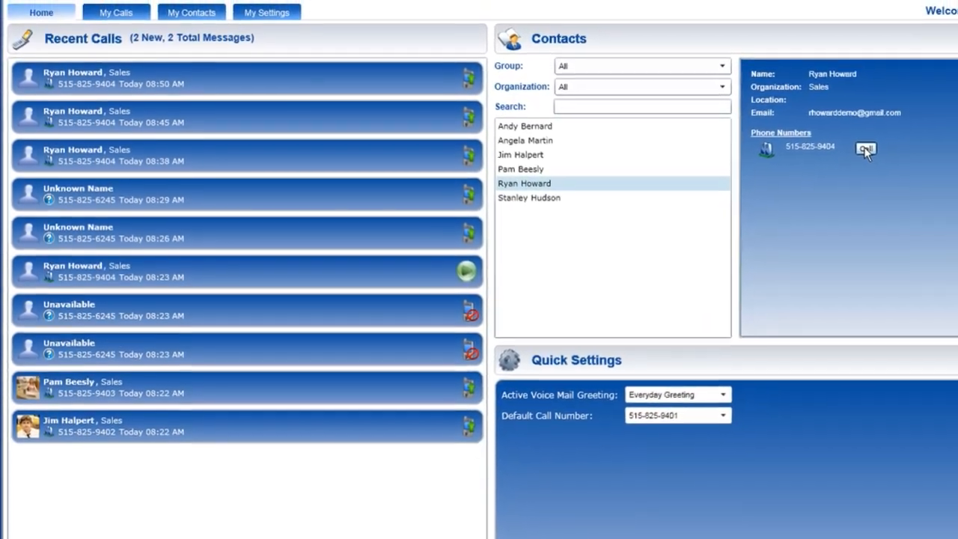
scroll(down, 3)
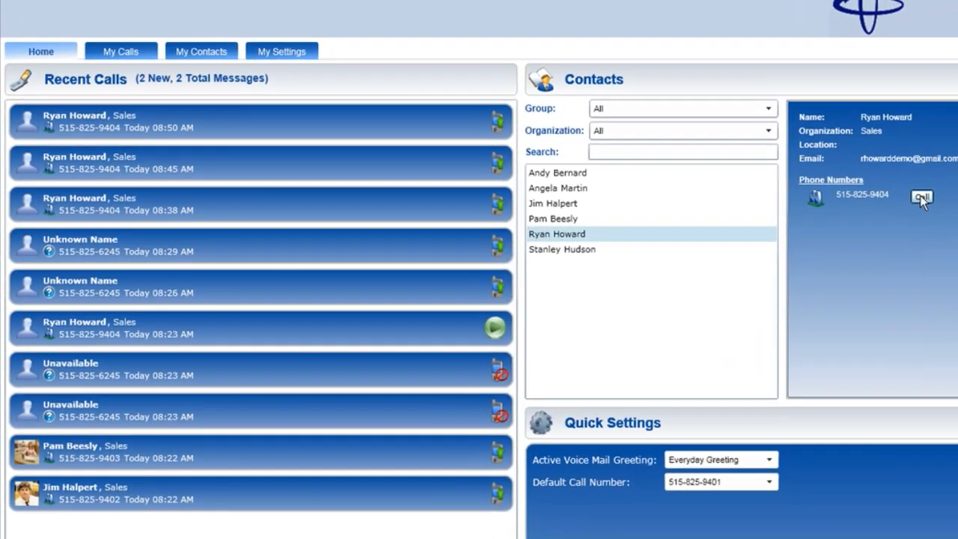